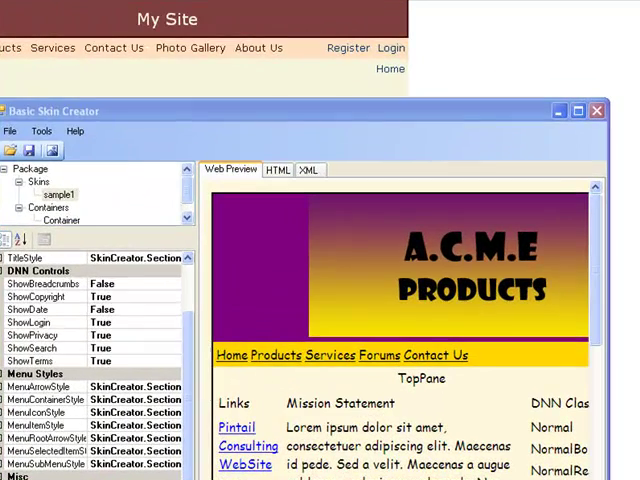
Select the Container design and give its BodyStyle a light purple #C0C0FF background.
left_click(60, 220)
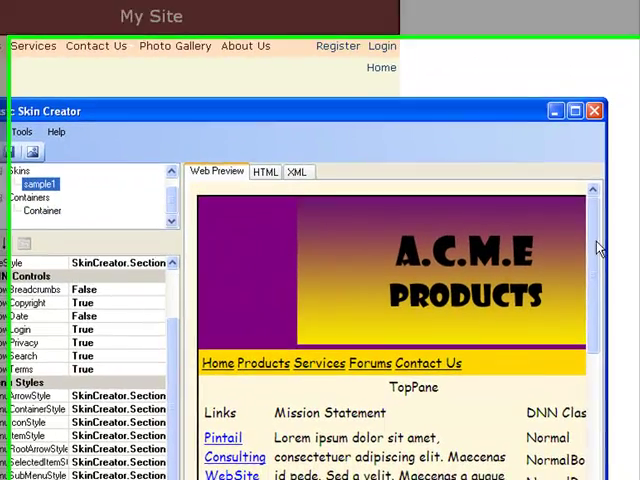
scroll("down", 3)
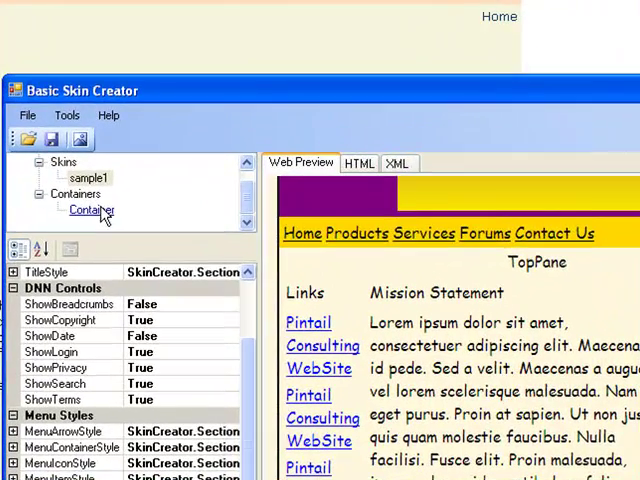
left_click(90, 212)
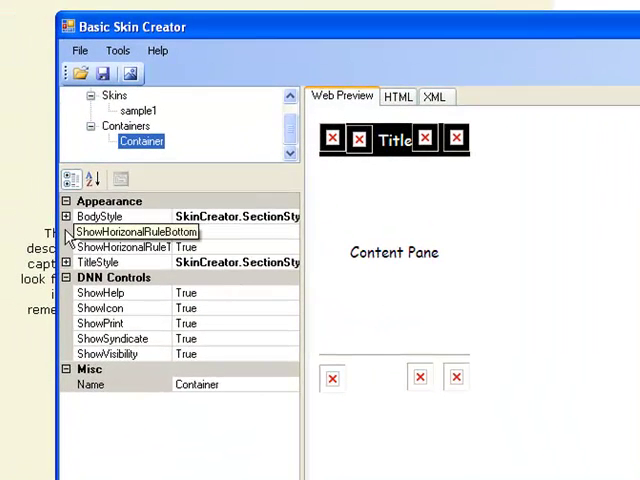
mouse_move(64, 216)
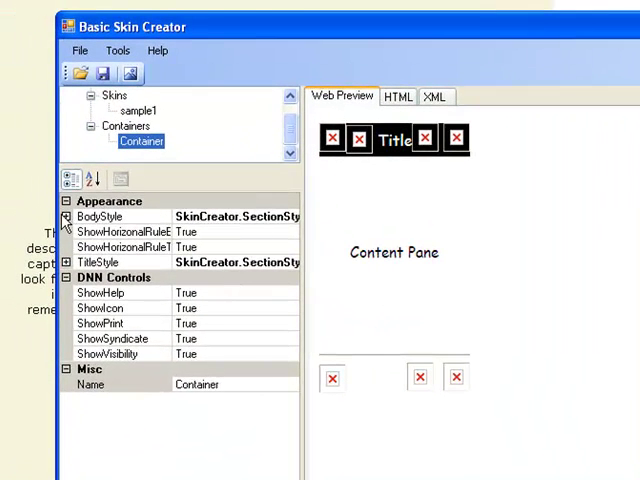
left_click(66, 216)
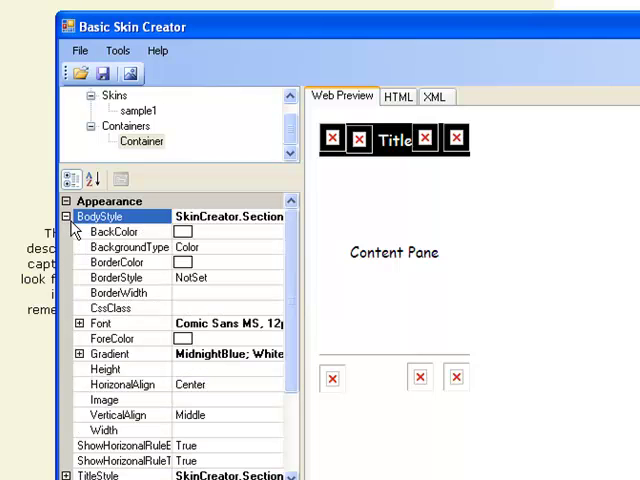
mouse_move(196, 246)
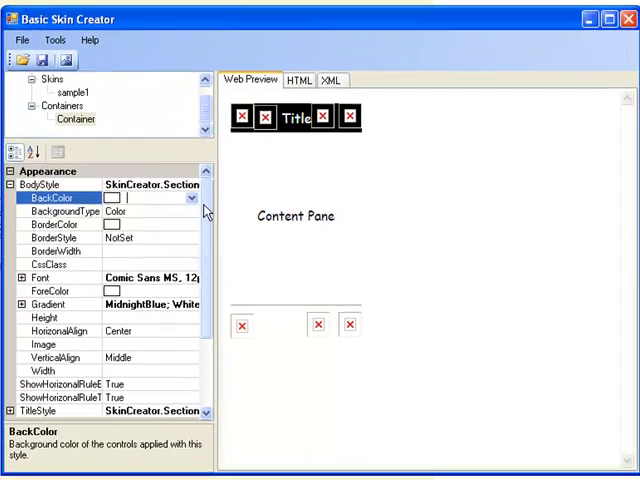
left_click(188, 196)
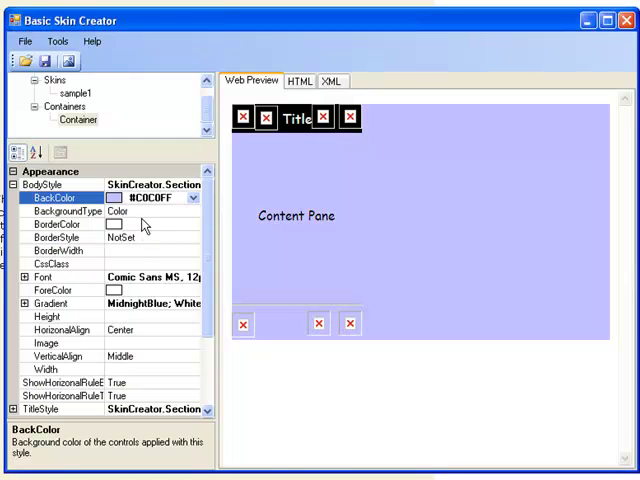
mouse_move(128, 226)
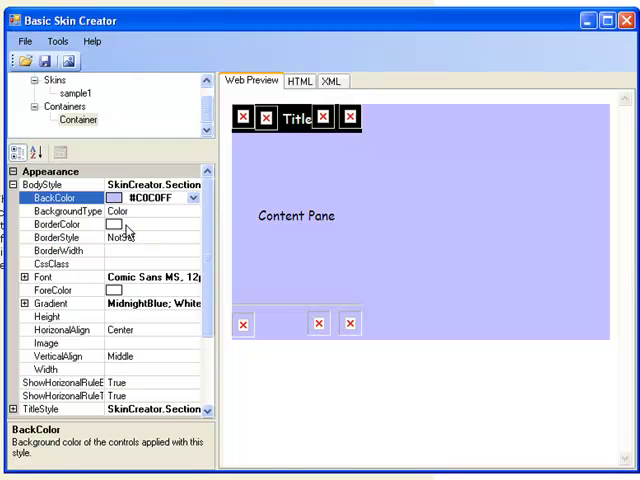
Give the container body a black, solid, 2px border.
left_click(50, 224)
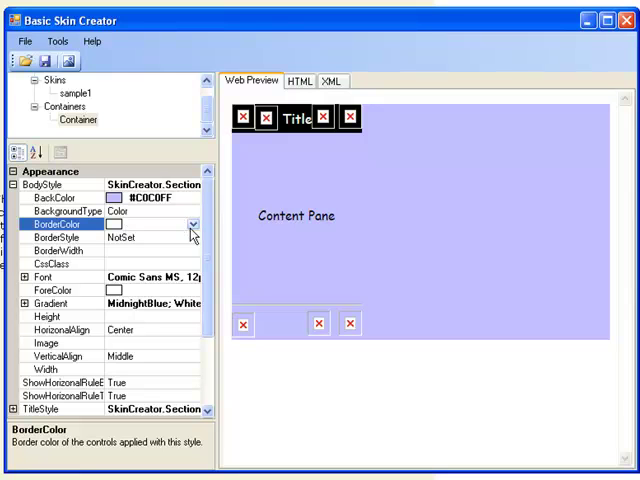
left_click(192, 224)
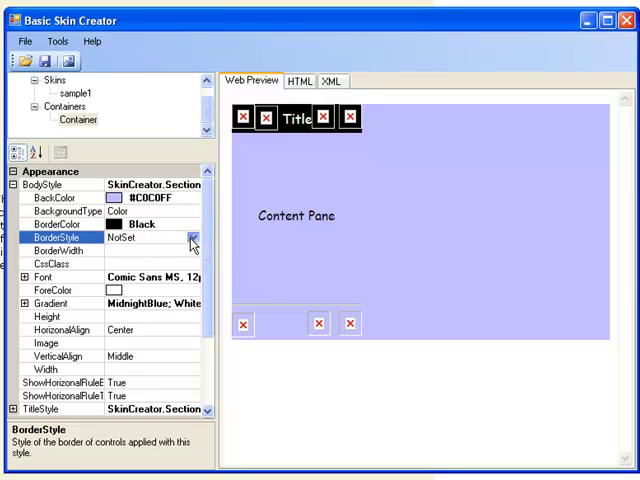
left_click(192, 238)
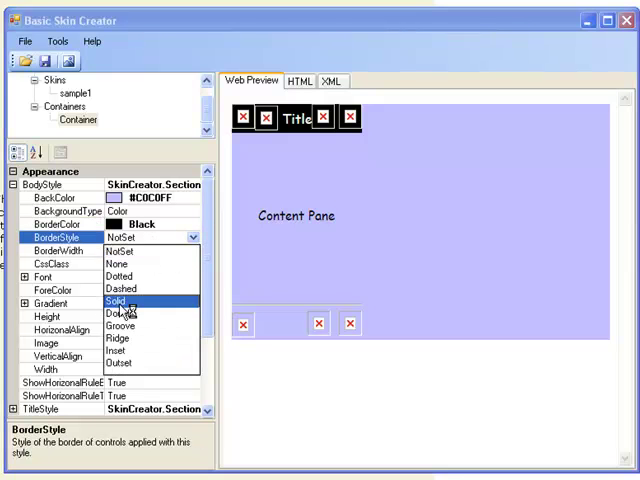
left_click(118, 300)
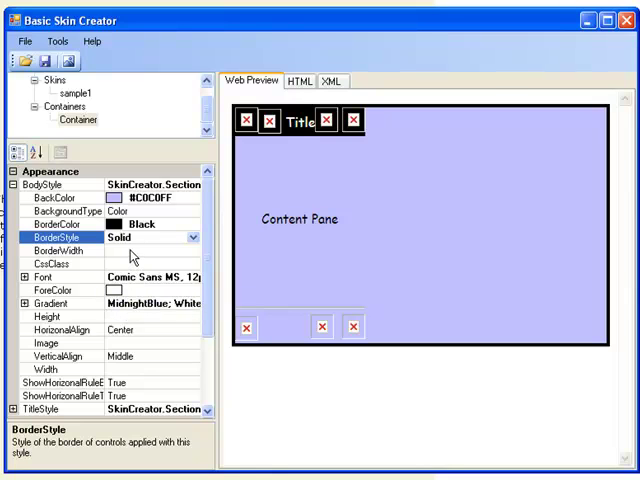
left_click(60, 250)
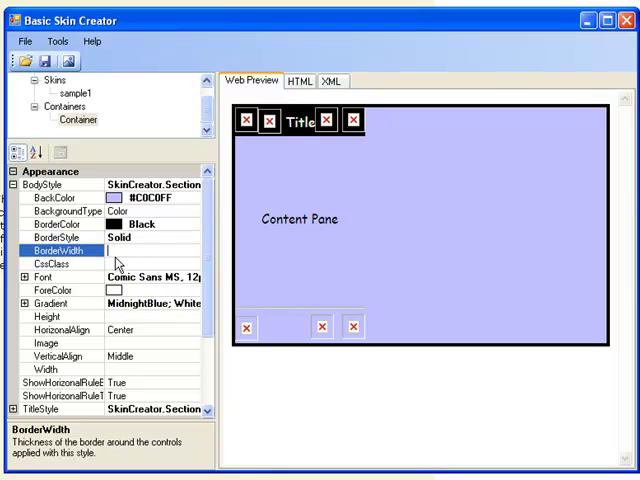
type("2px")
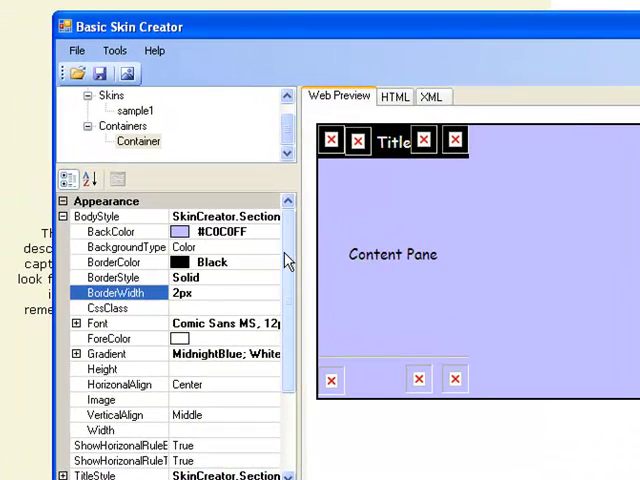
scroll("down", 3)
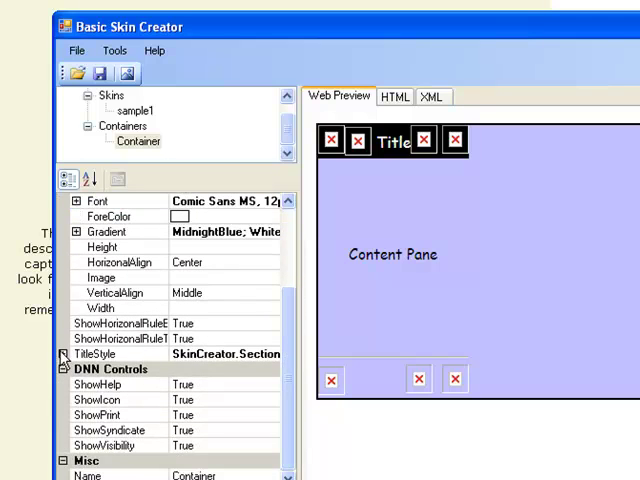
Set the TitleStyle BackColor to Purple from the Web palette.
left_click(64, 352)
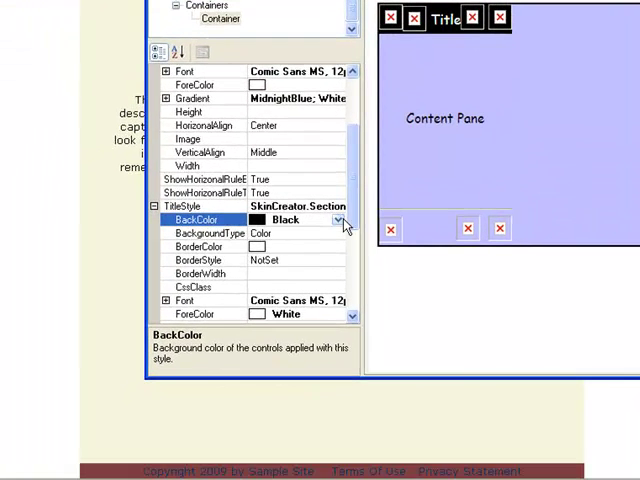
left_click(336, 220)
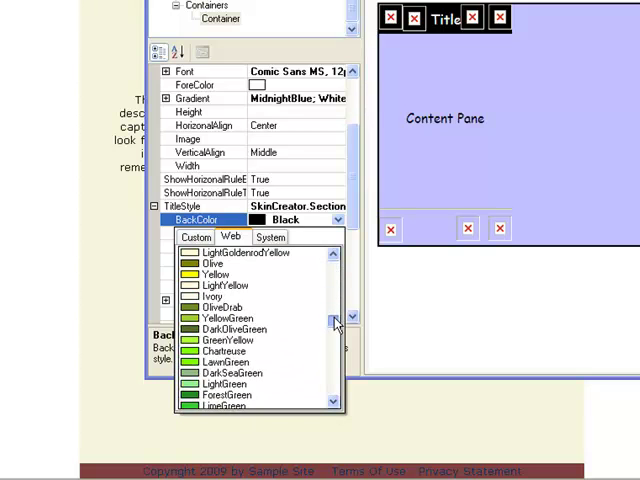
scroll("down", 3)
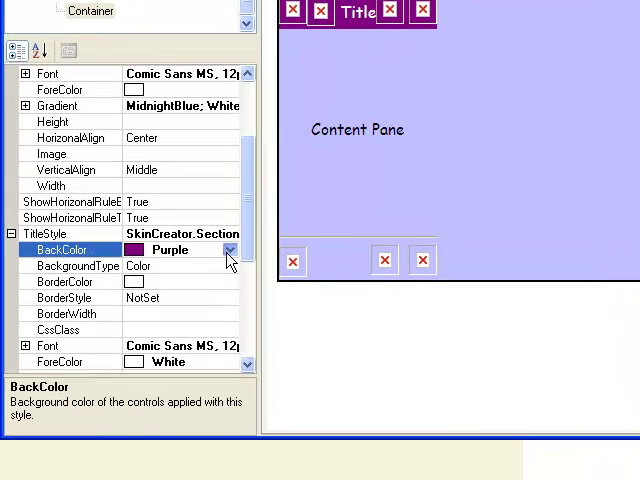
left_click(232, 250)
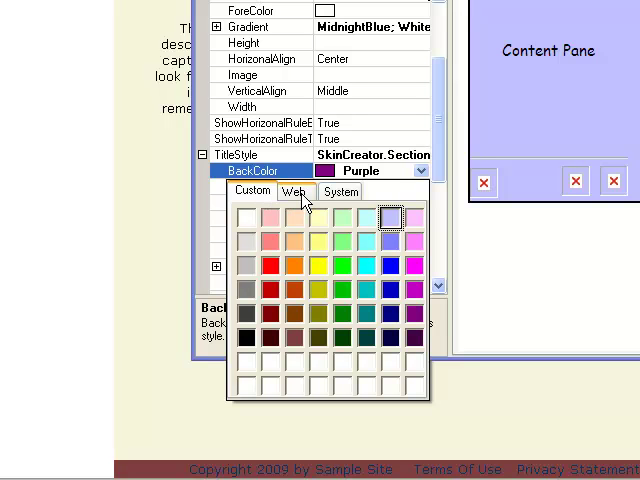
left_click(294, 192)
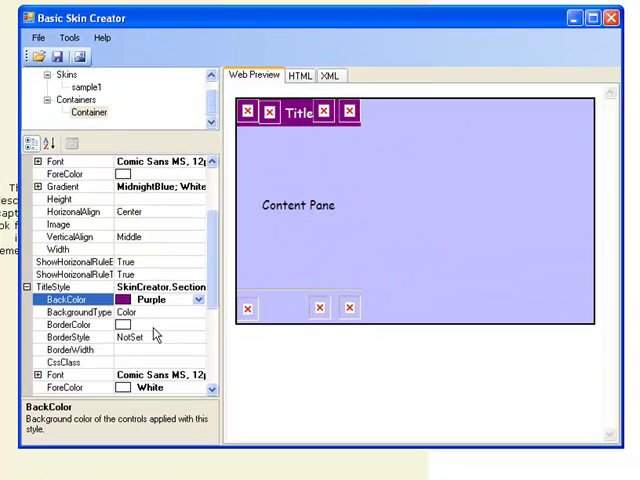
scroll("down", 3)
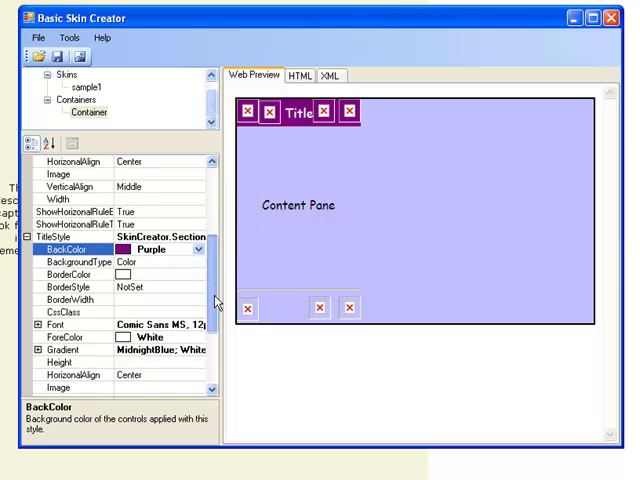
scroll("down", 3)
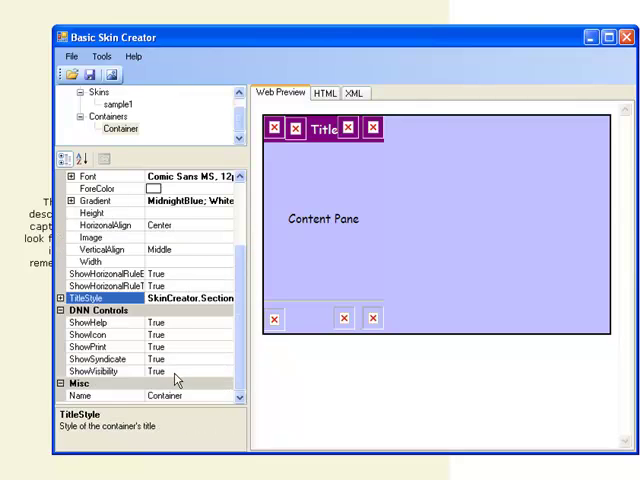
mouse_move(128, 144)
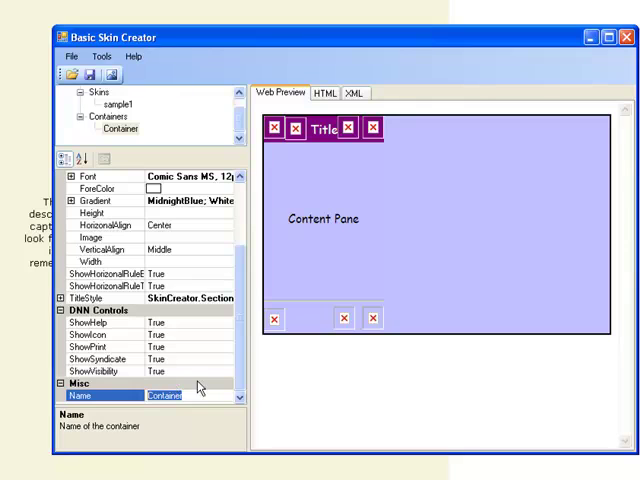
Rename the container to a sample-based name via the Name property.
type("sample")
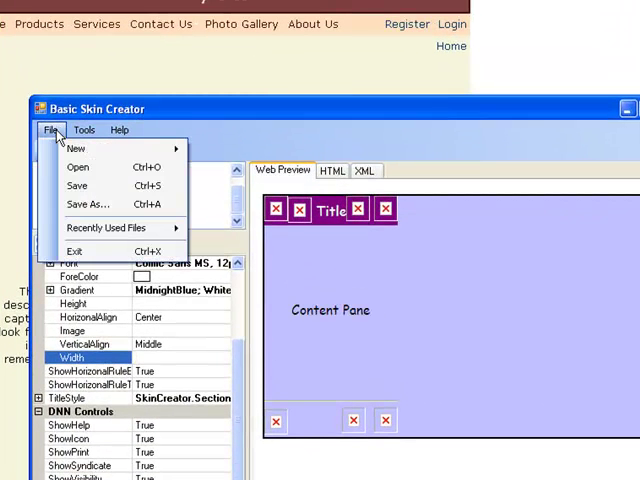
mouse_move(88, 204)
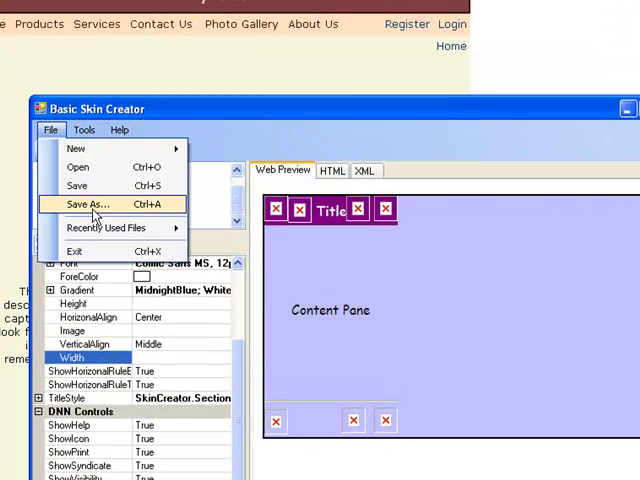
Save the skin as sample site skin.xml, replacing the existing file.
left_click(88, 204)
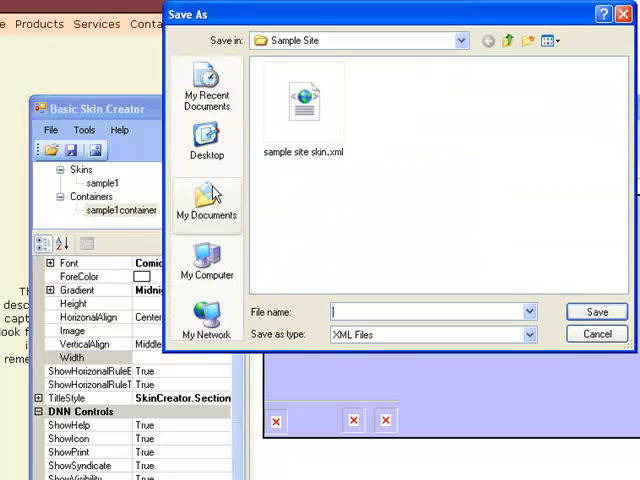
mouse_move(304, 104)
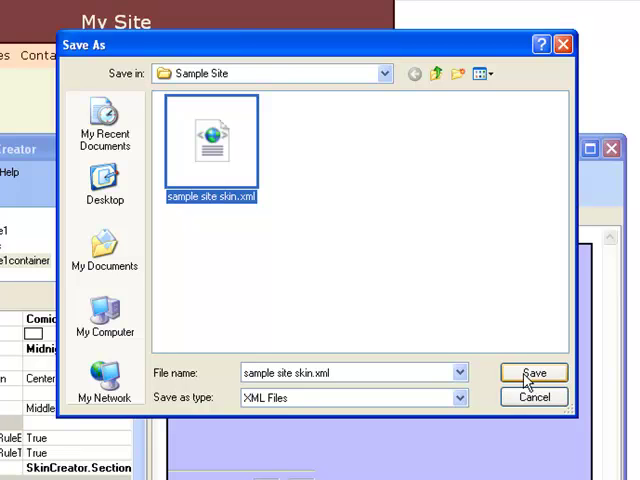
left_click(540, 372)
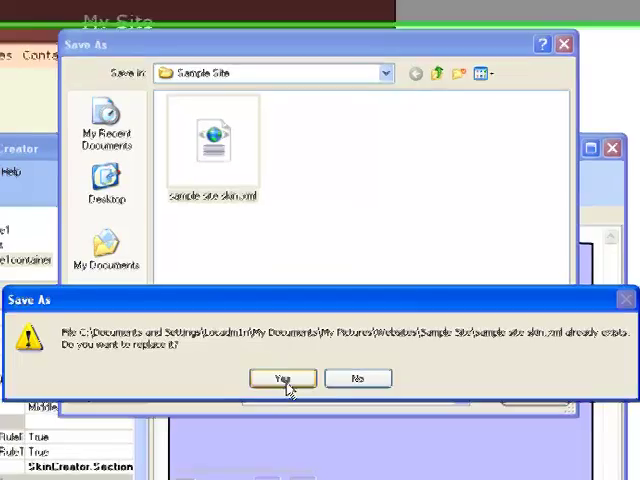
left_click(280, 378)
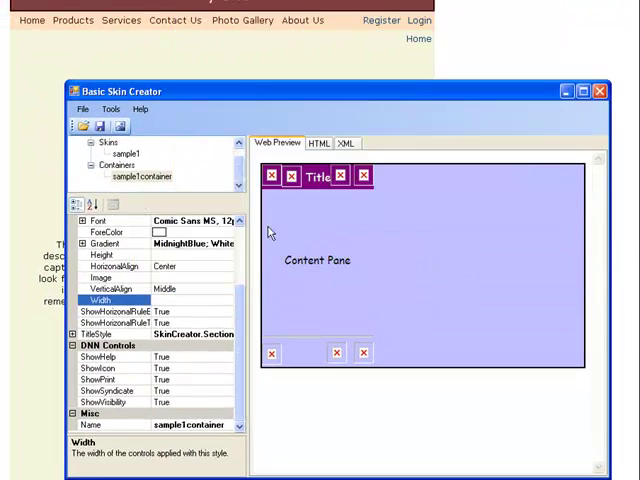
mouse_move(248, 324)
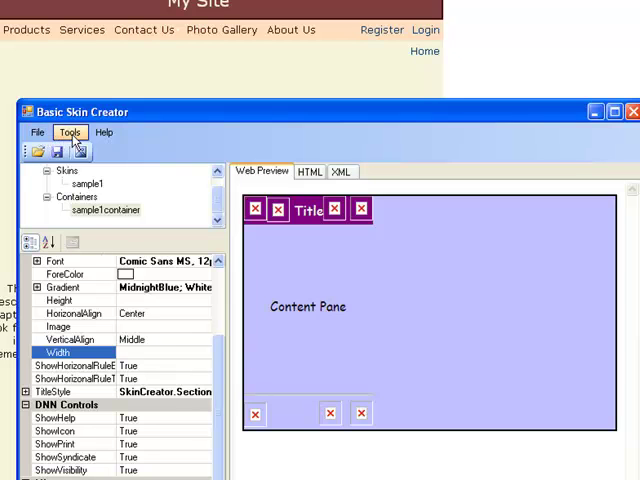
Create the skin package sample site skin1.zip, overwriting the old zip.
left_click(70, 132)
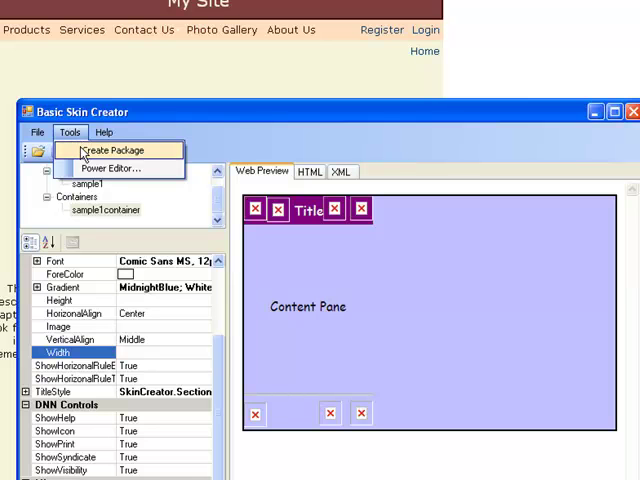
left_click(114, 148)
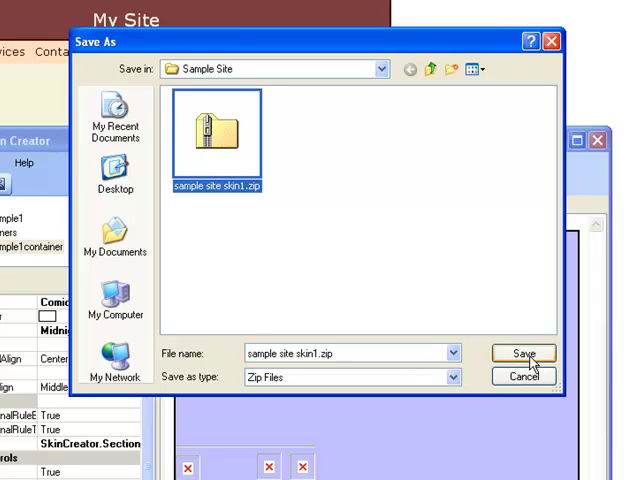
left_click(524, 352)
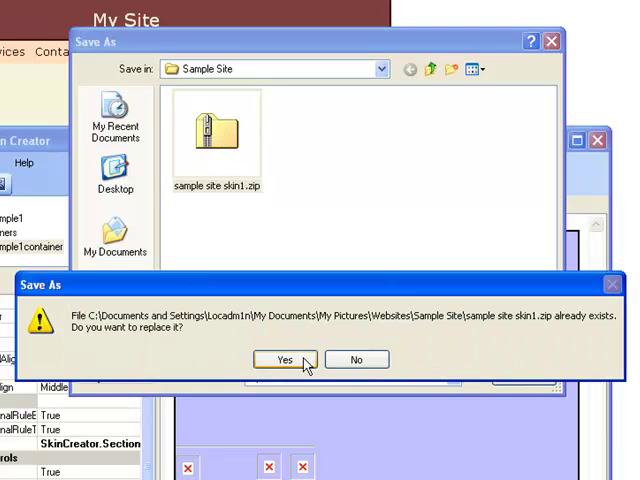
left_click(284, 360)
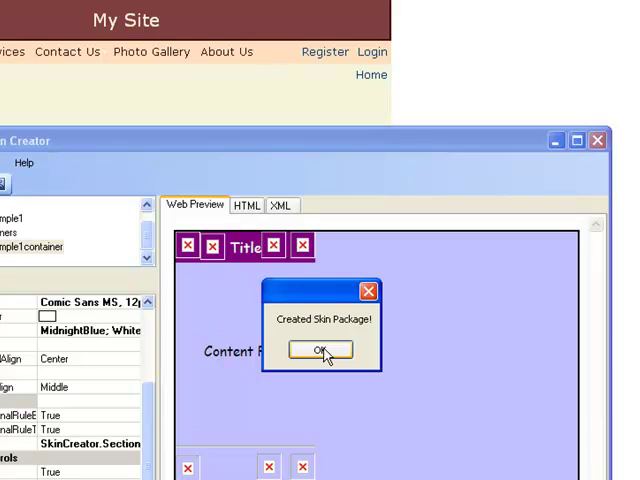
left_click(320, 352)
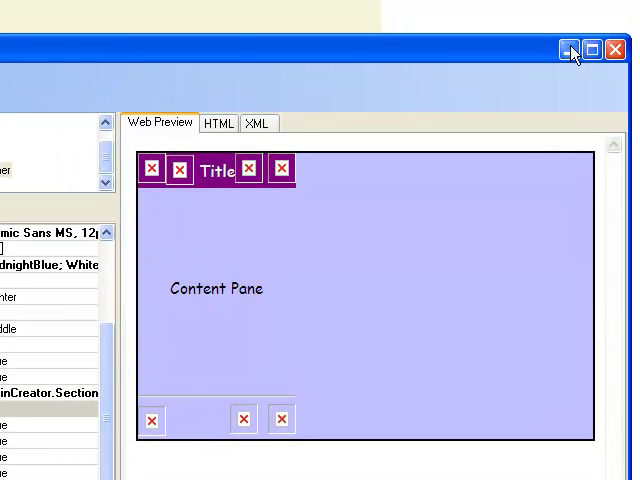
mouse_move(568, 50)
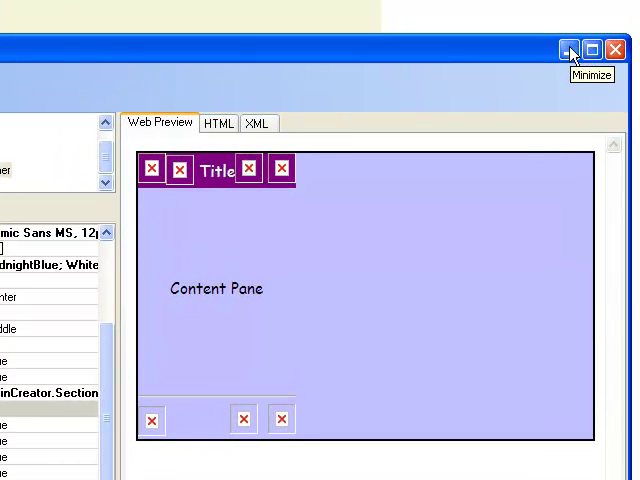